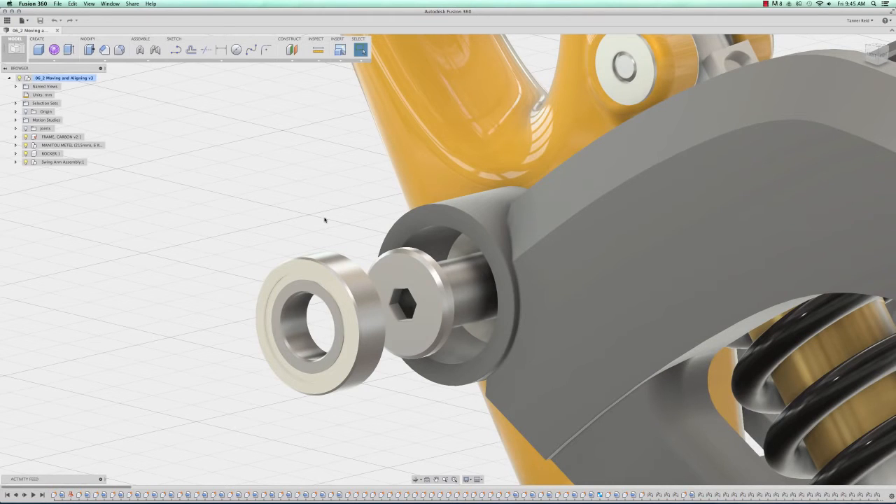
Isolate the Bearing Assembly inside the Swing Arm Assembly from the browser
left_click(16, 163)
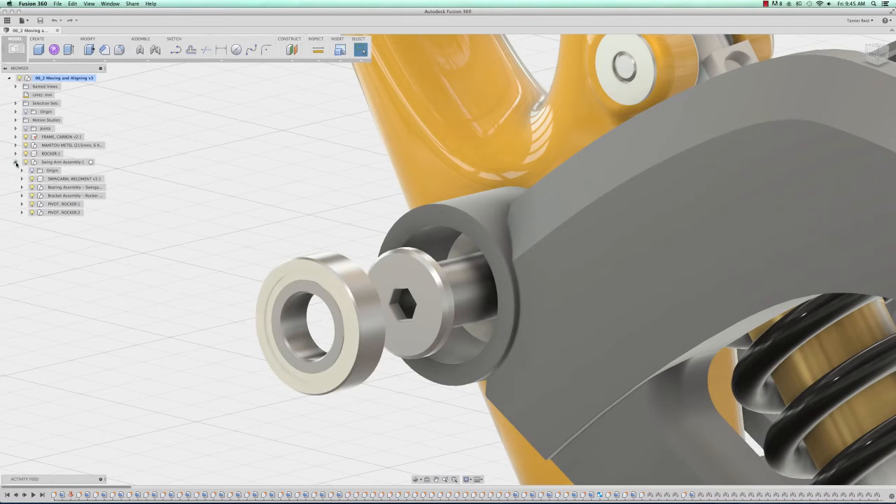
mouse_move(67, 188)
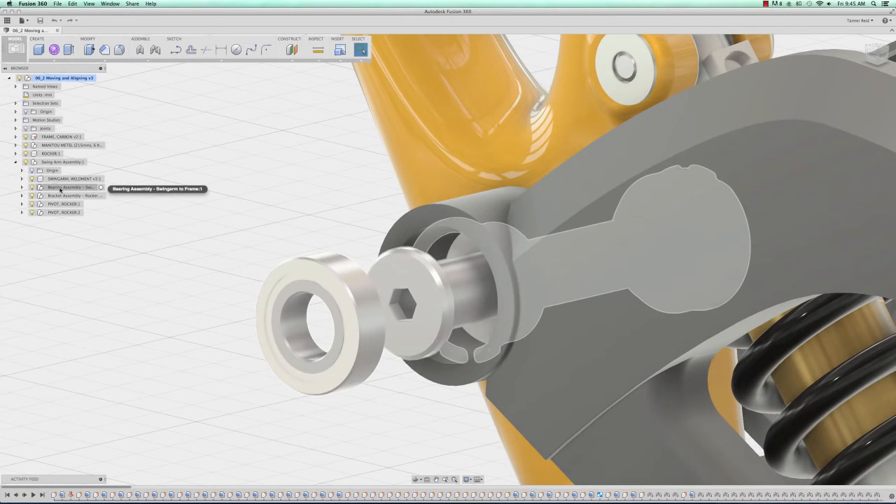
right_click(70, 187)
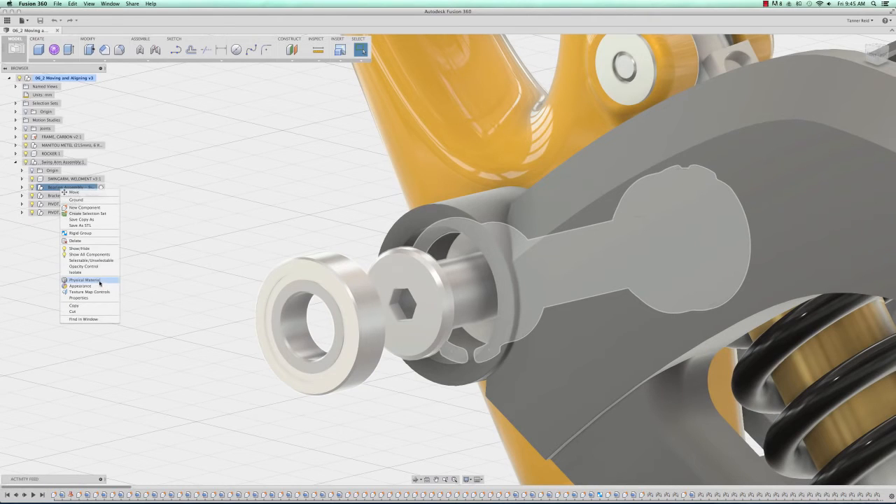
left_click(78, 272)
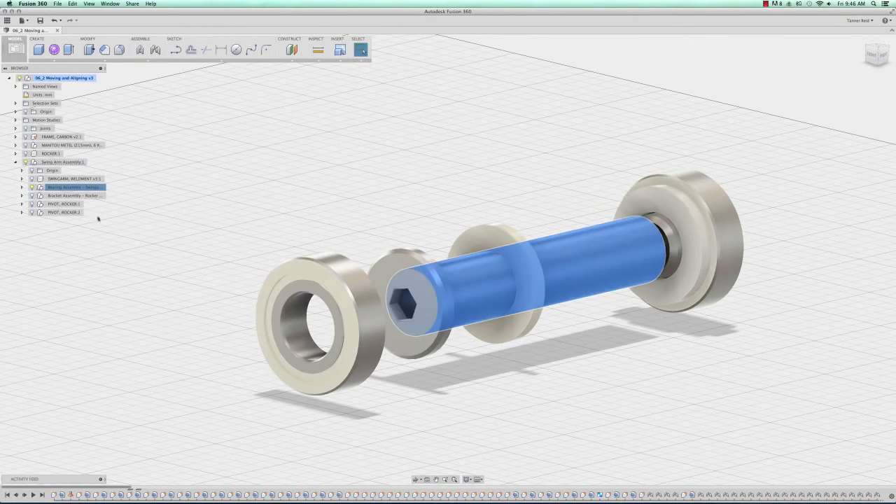
Move the bushing component 20 mm along Z with the Move tool and confirm
left_click(22, 187)
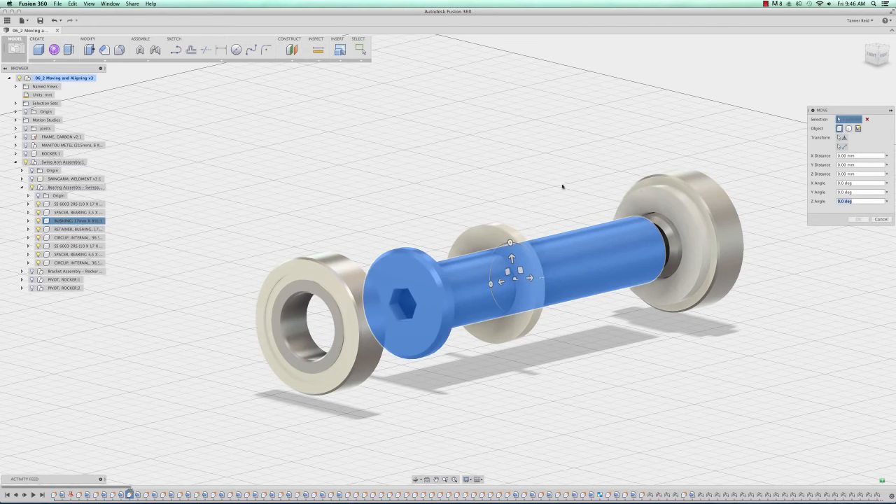
left_click(857, 174)
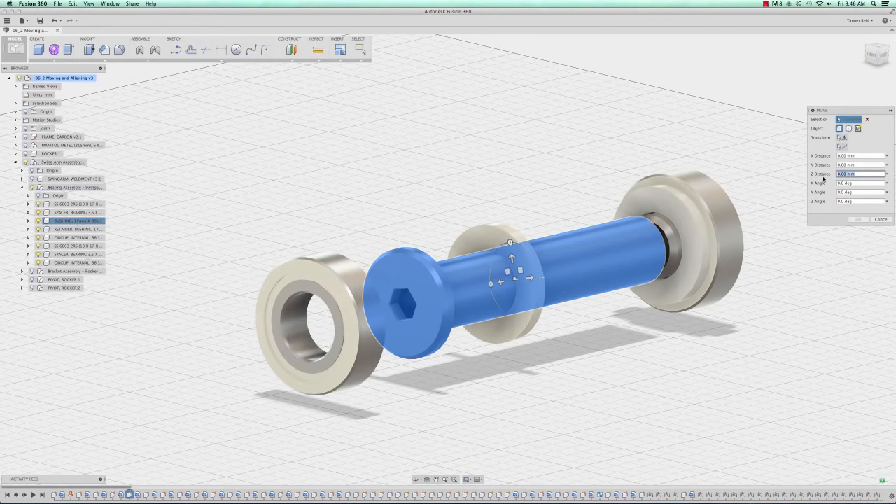
type("20mm")
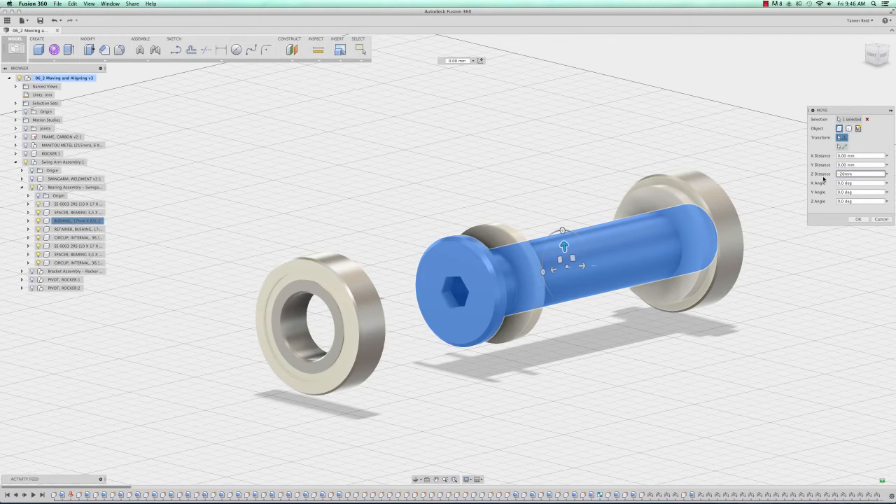
left_click(860, 218)
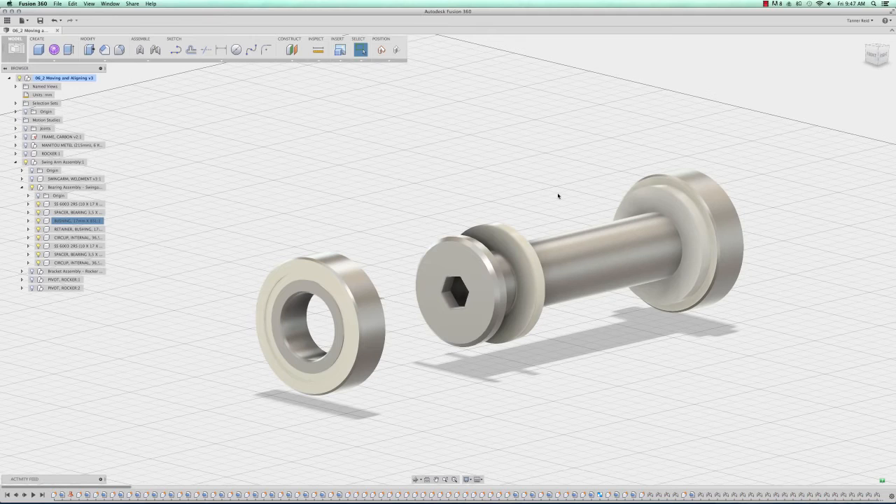
mouse_move(492, 190)
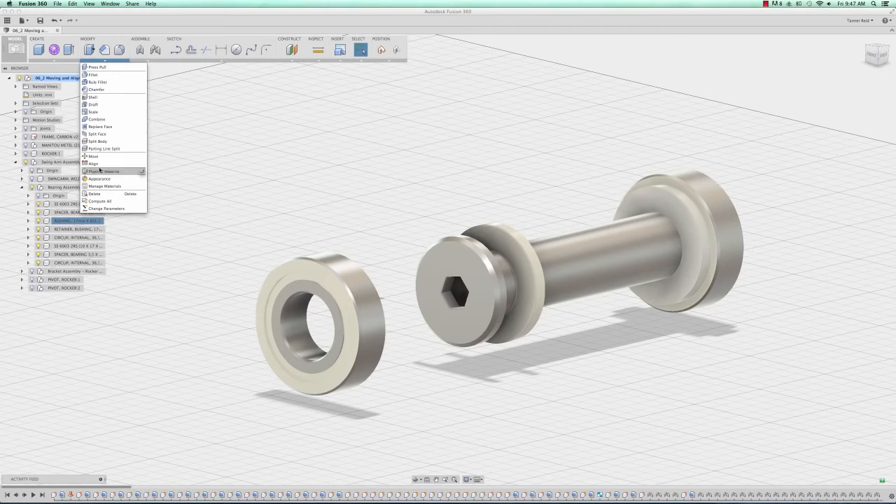
Start the Align command from the Modify menu
left_click(92, 162)
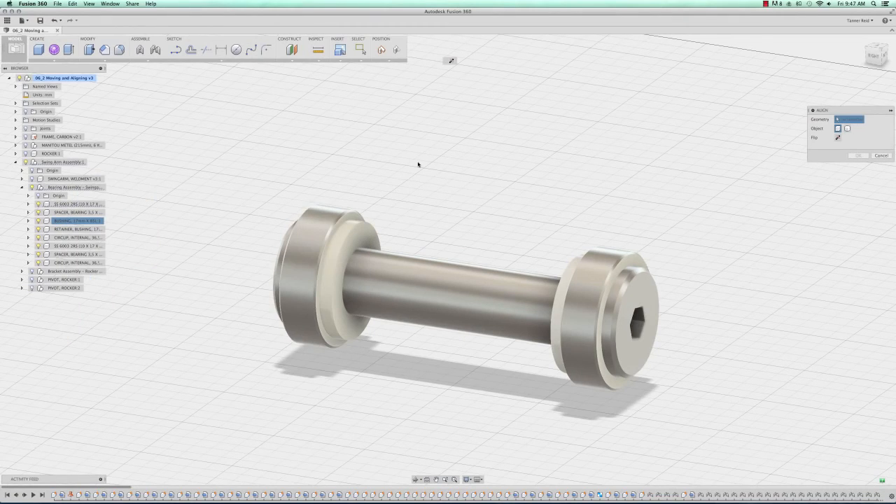
mouse_move(417, 165)
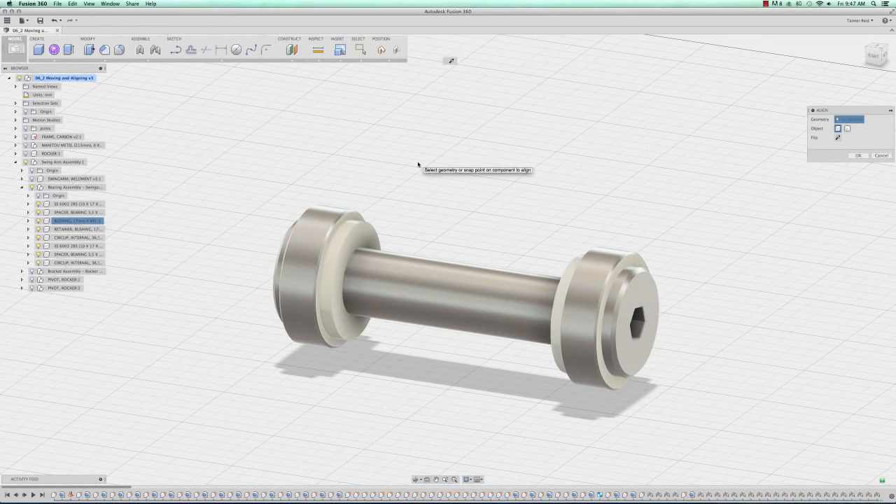